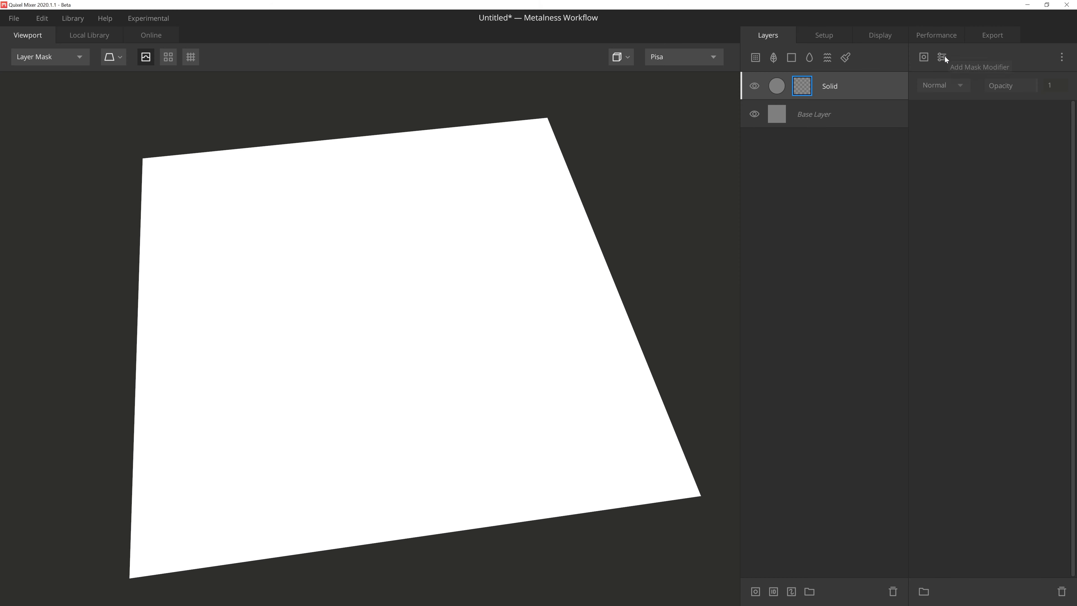
# Give the Solid layer a Worley noise mask and stack a Gradient Remap modifier on it
pyautogui.click(942, 57)
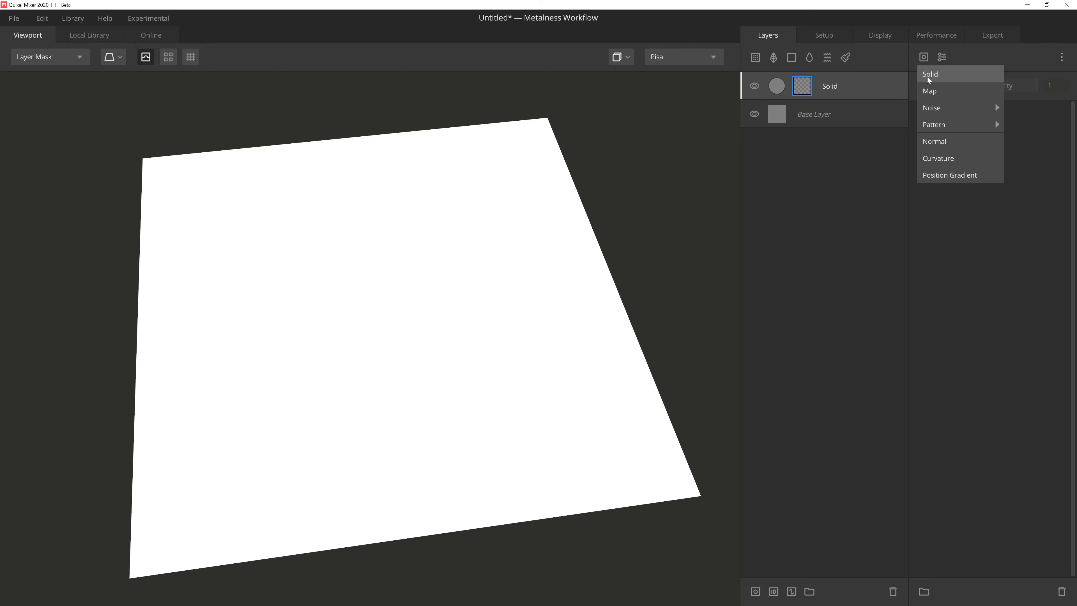
pyautogui.click(933, 107)
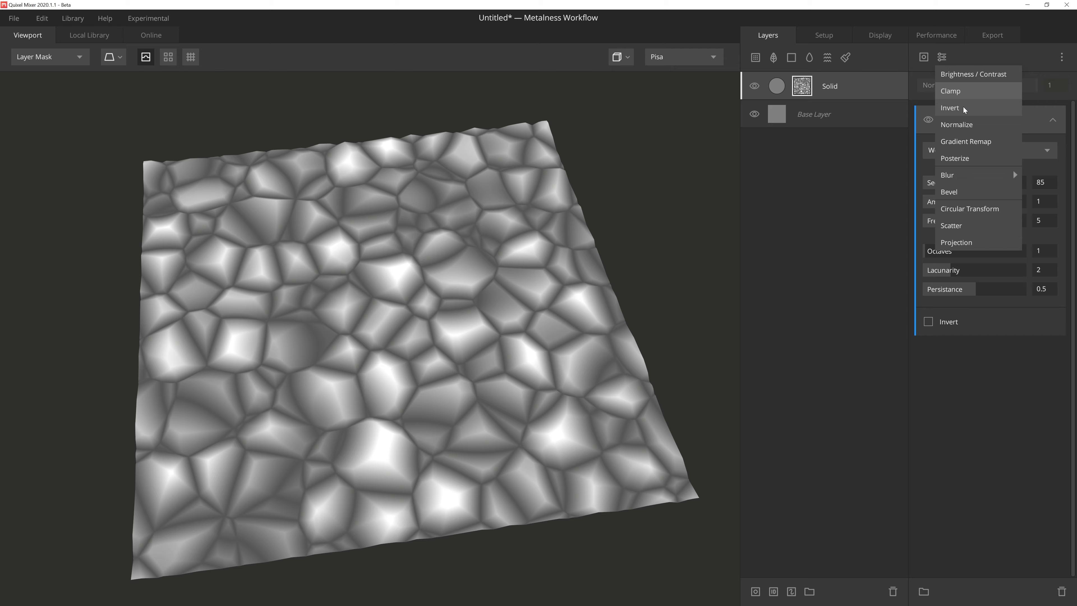
pyautogui.click(966, 141)
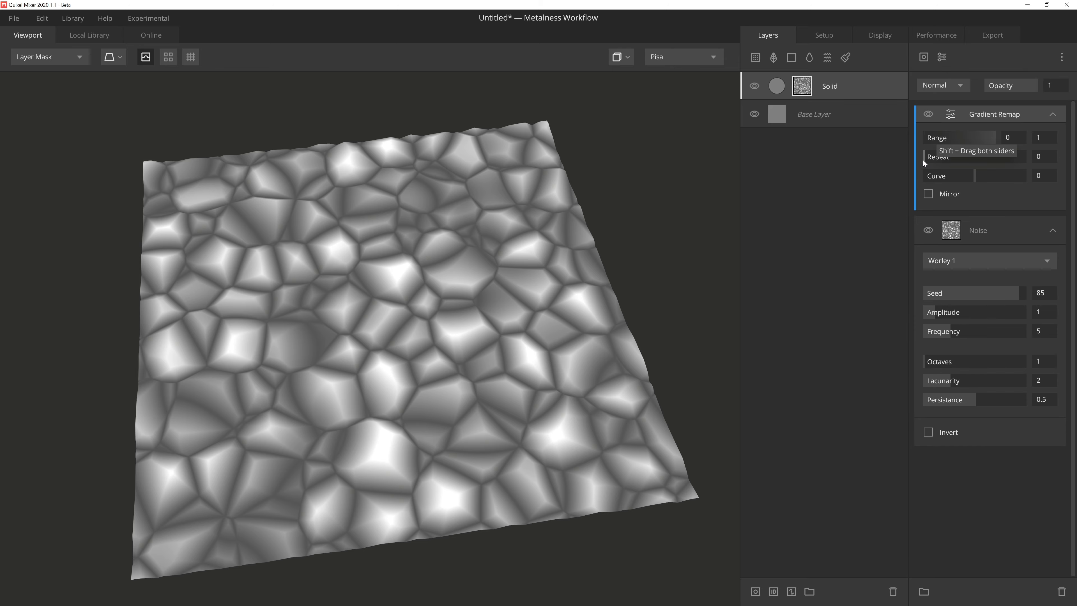
pyautogui.moveTo(927, 136); pyautogui.dragTo(948, 137)
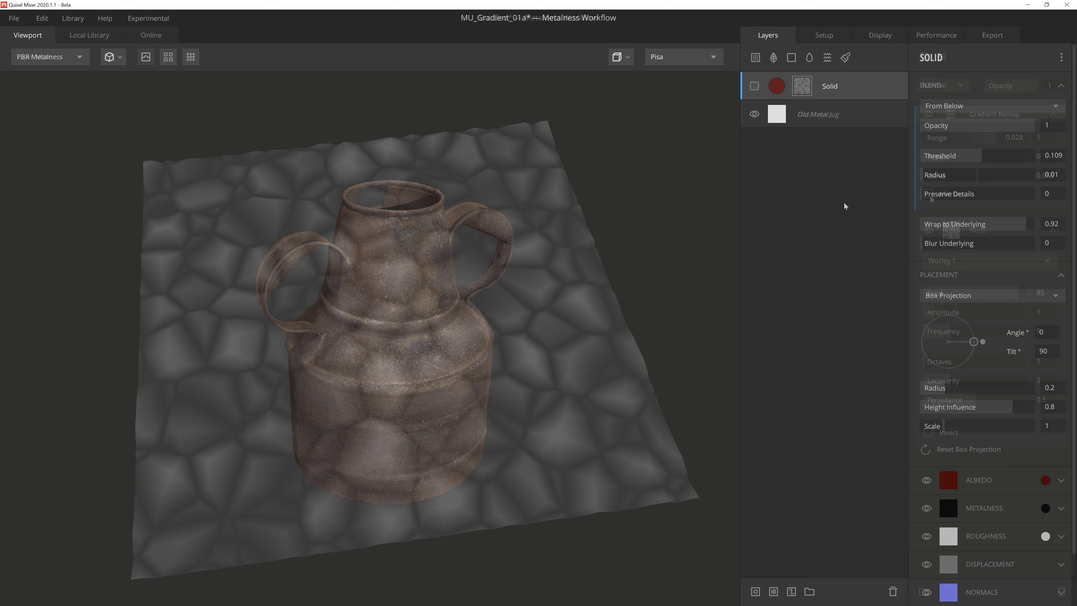
# Re-enable the red paint layer, view its mask on the jug and narrow the remap Range to 0.456–0.528
pyautogui.click(754, 86)
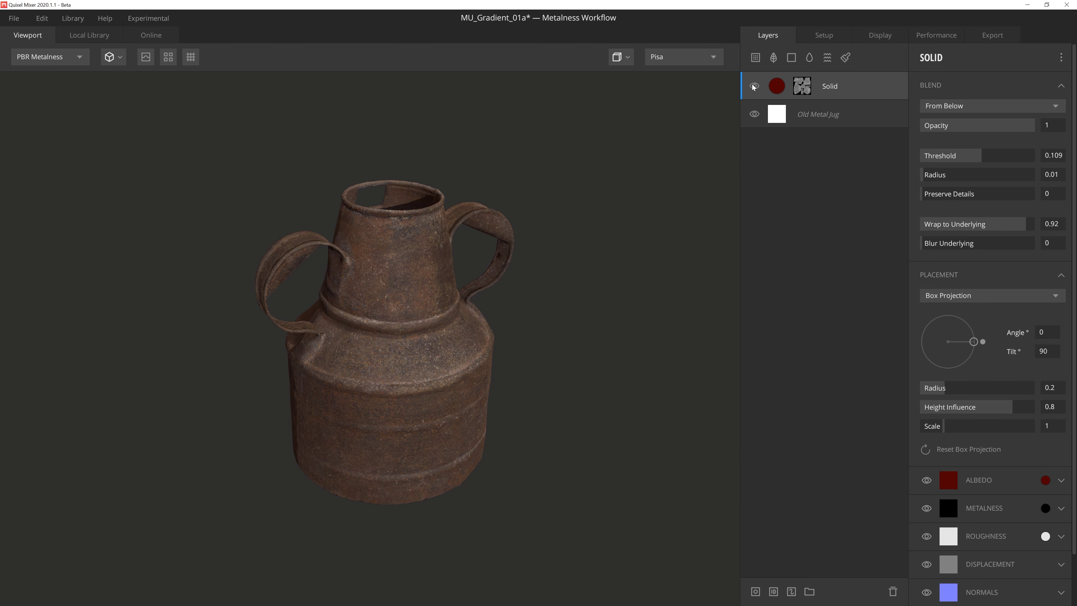
pyautogui.click(801, 85)
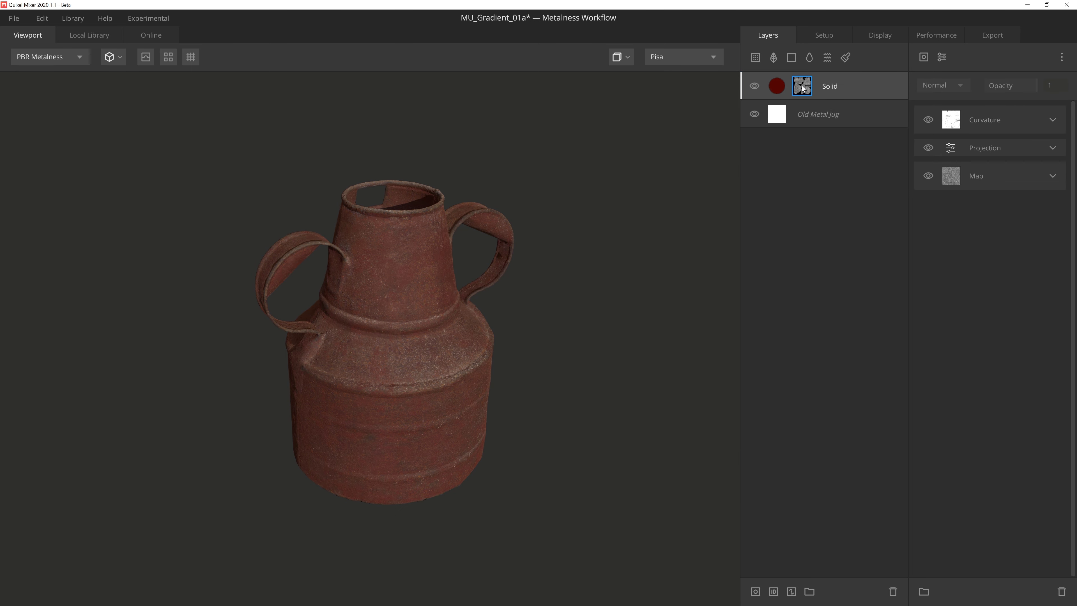
pyautogui.click(50, 56)
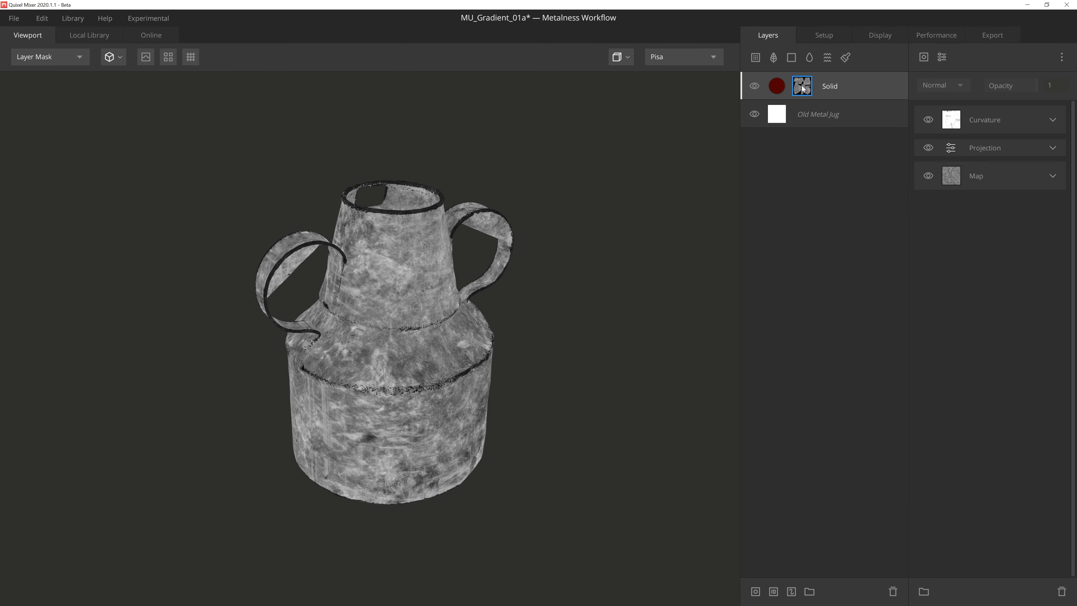
pyautogui.moveTo(407, 421)
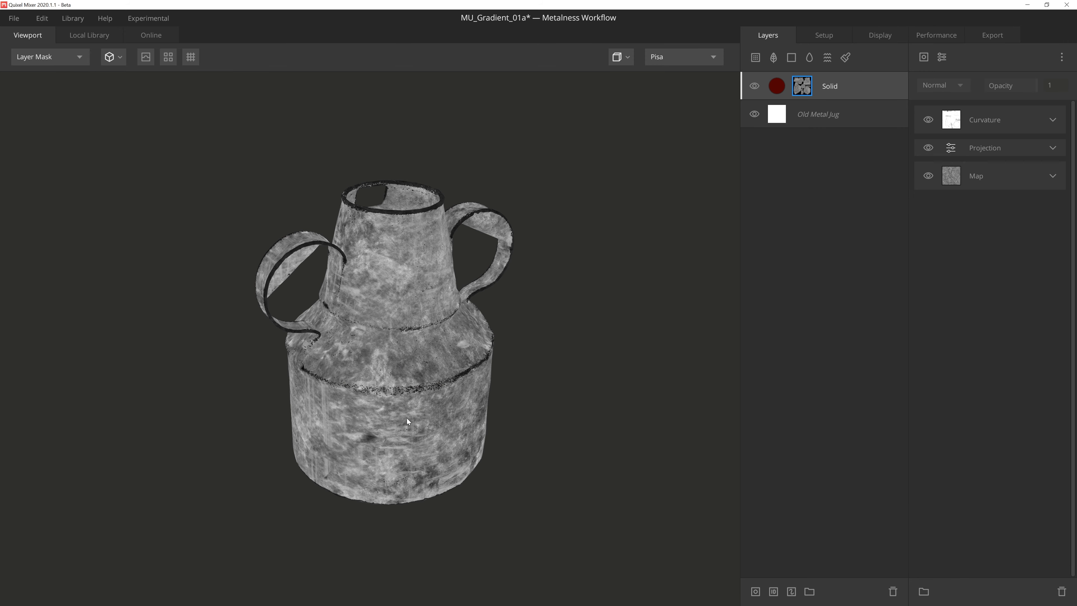
pyautogui.moveTo(459, 374)
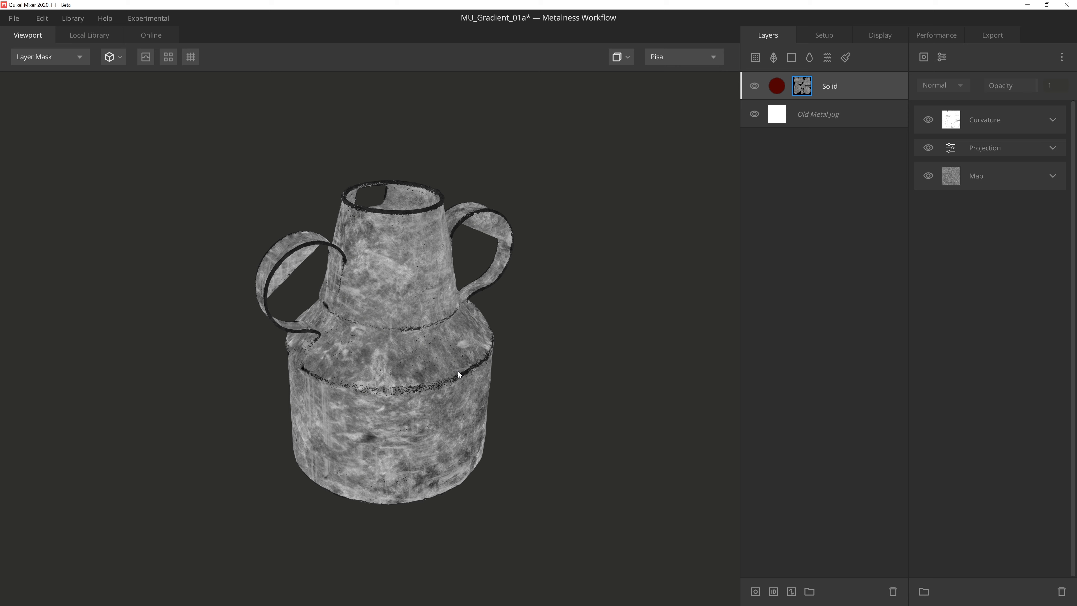
pyautogui.moveTo(869, 252)
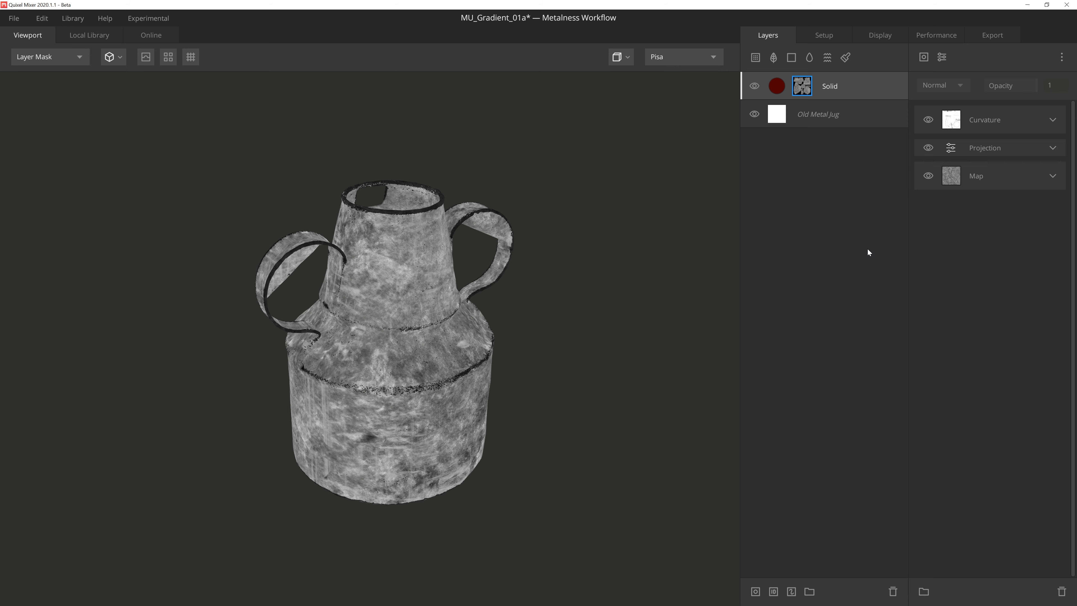
pyautogui.moveTo(941, 57)
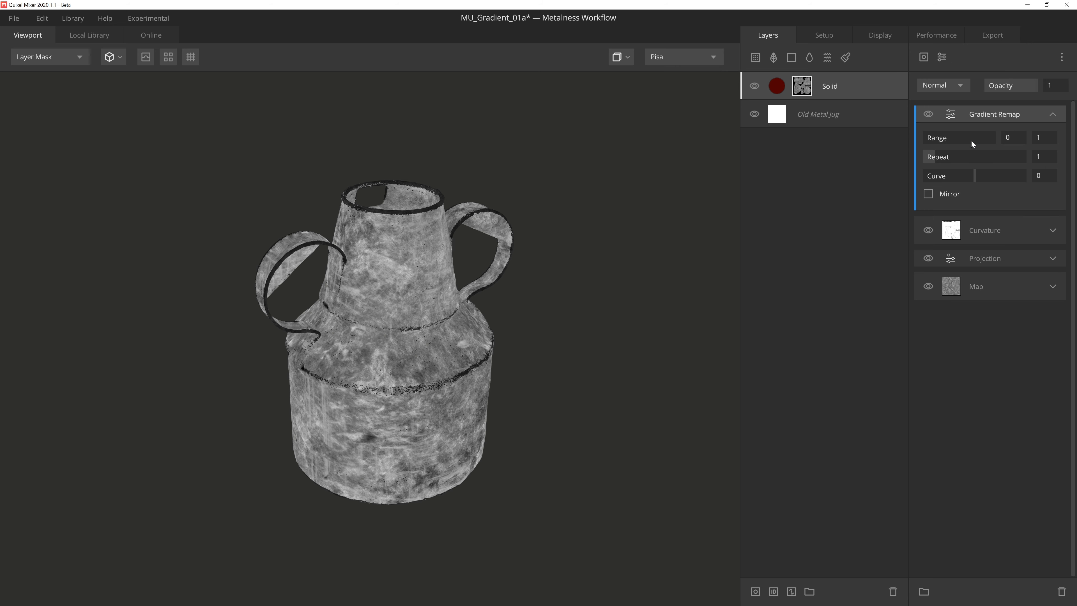
pyautogui.moveTo(958, 138)
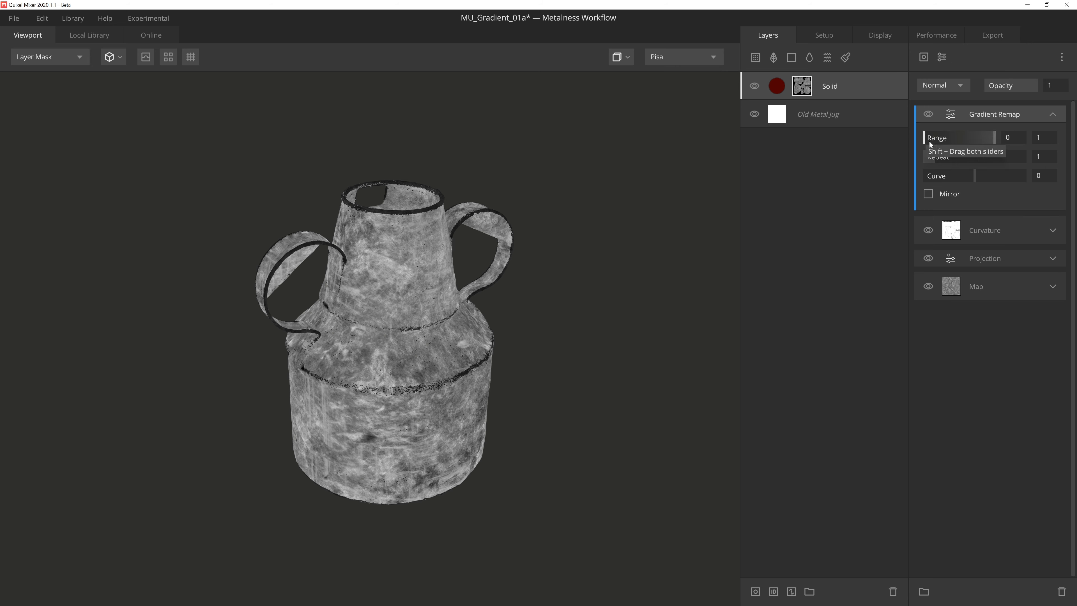
pyautogui.moveTo(907, 173)
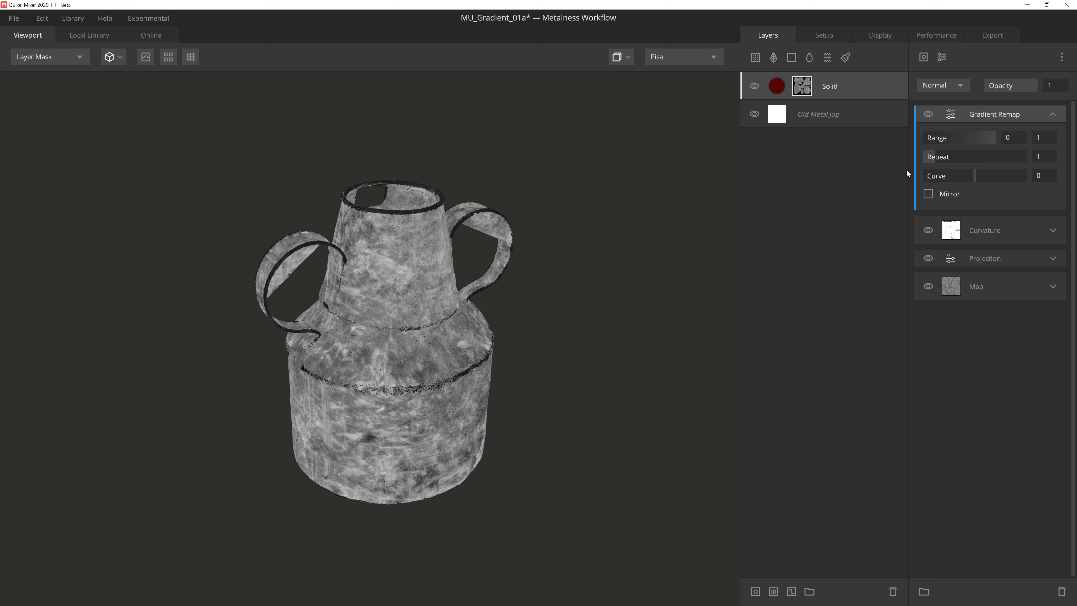
pyautogui.moveTo(929, 148)
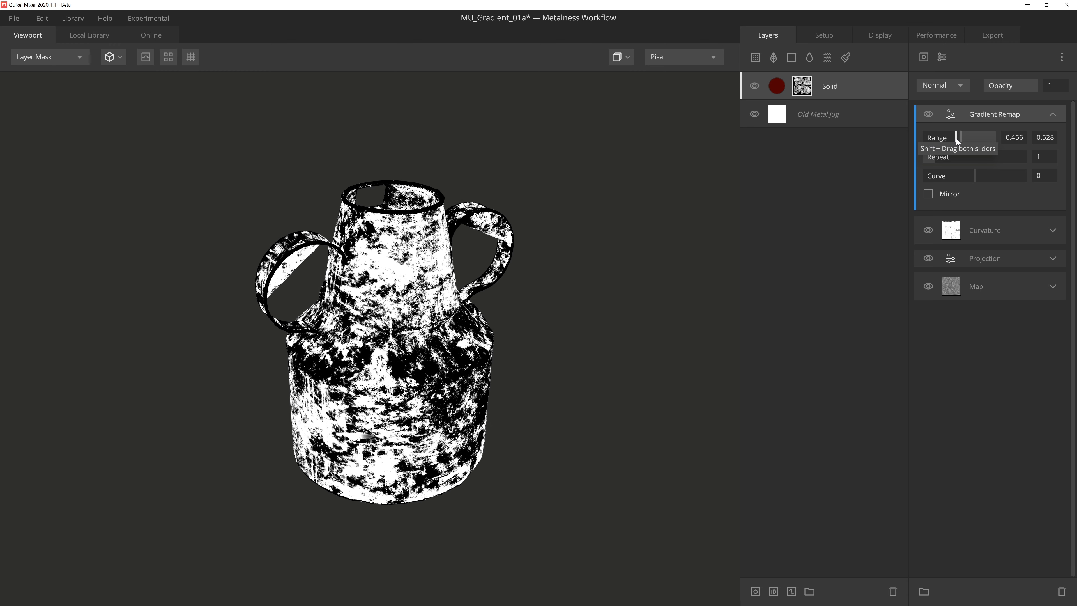
pyautogui.click(48, 56)
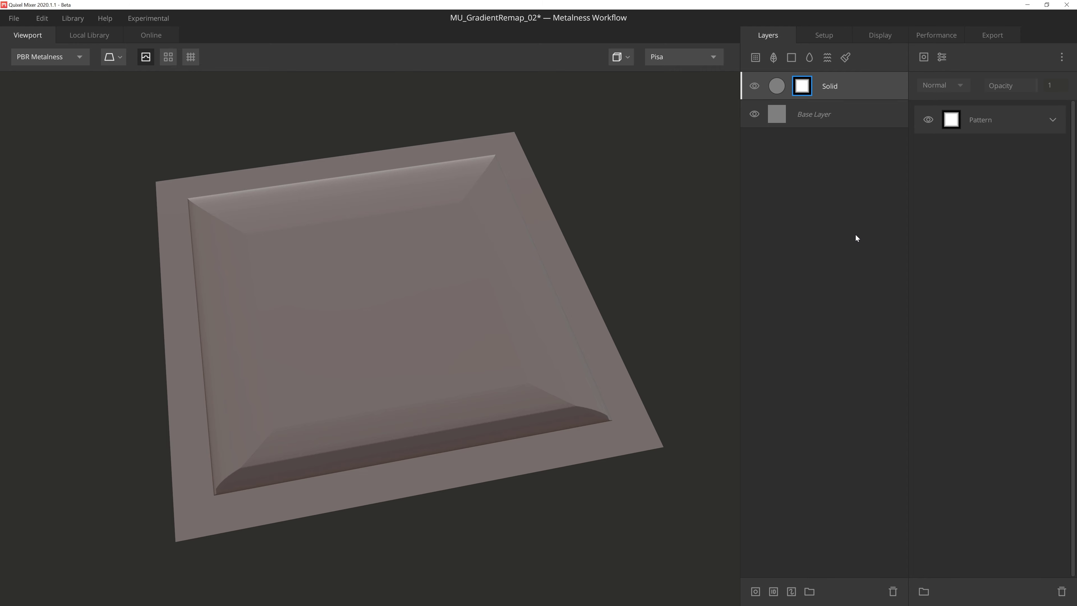
# Remap the Square pattern mask with Repeat 4 to form stepped square bands
pyautogui.click(44, 56)
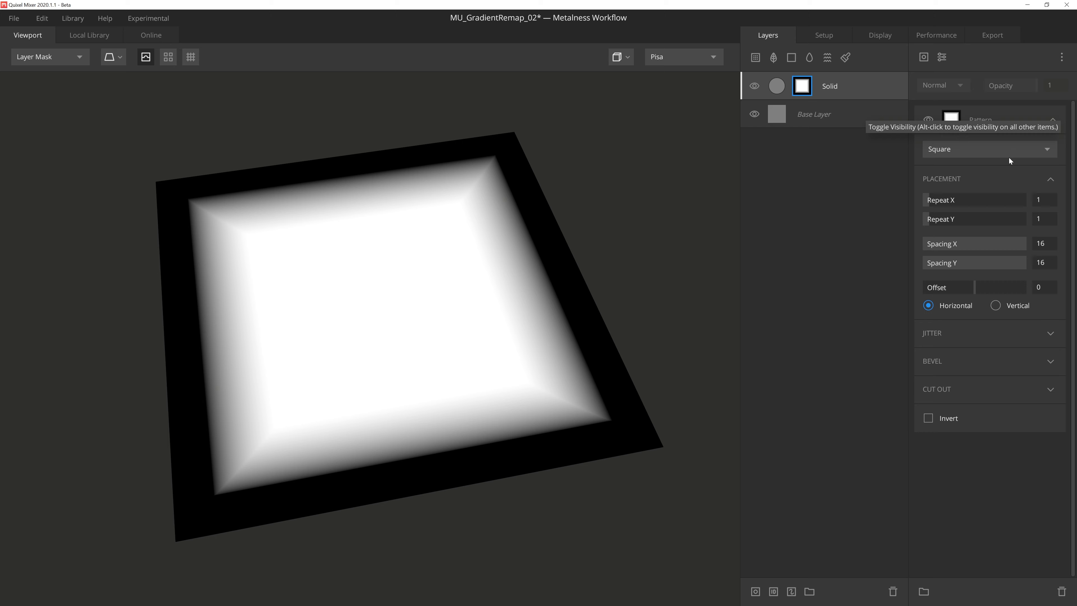
pyautogui.moveTo(1034, 236)
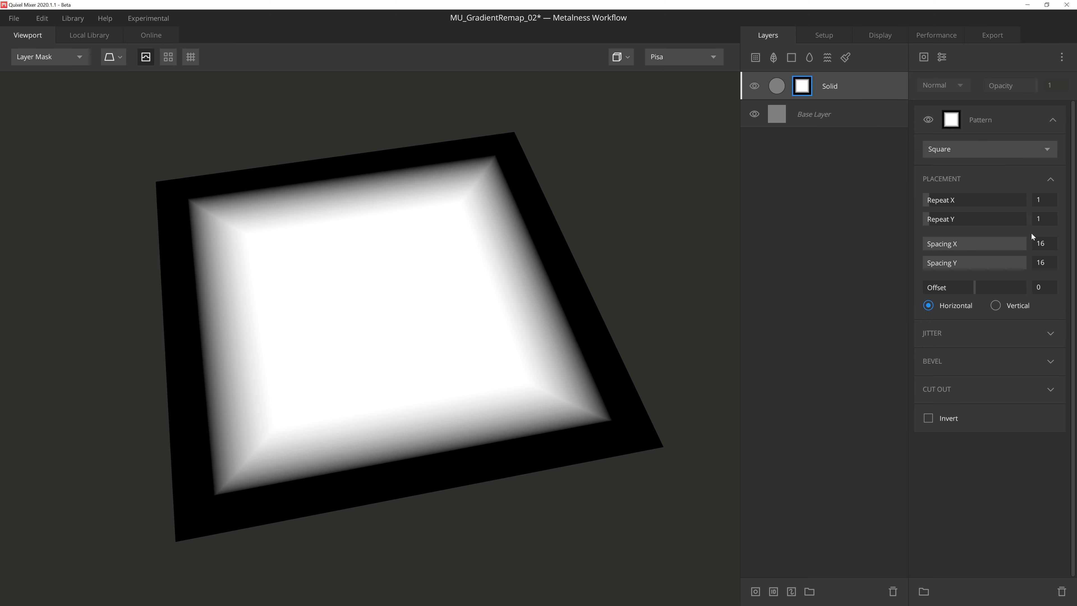
pyautogui.moveTo(1013, 277)
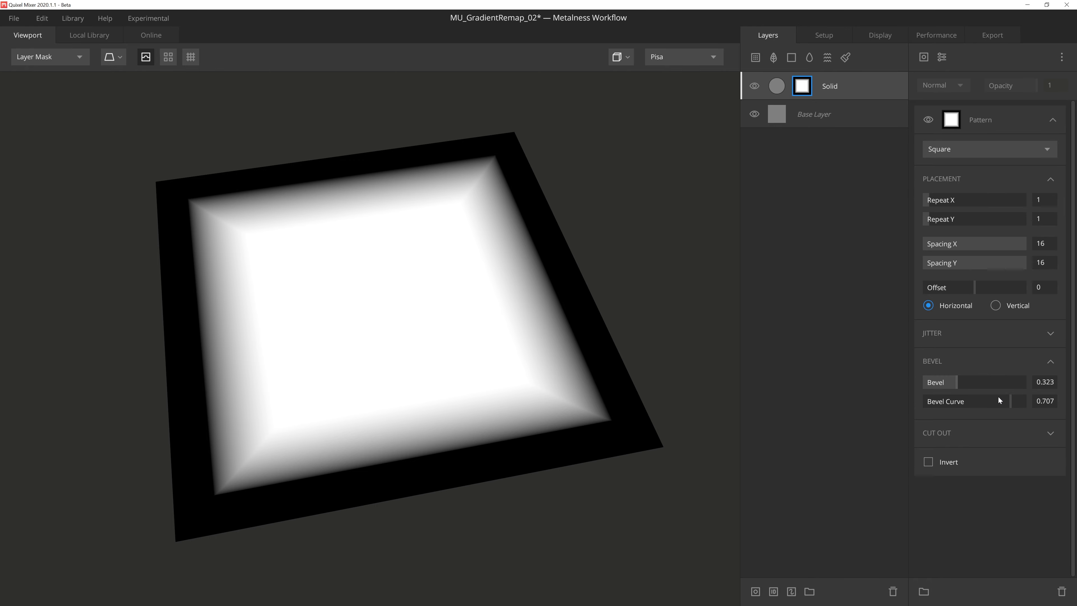
pyautogui.moveTo(969, 310)
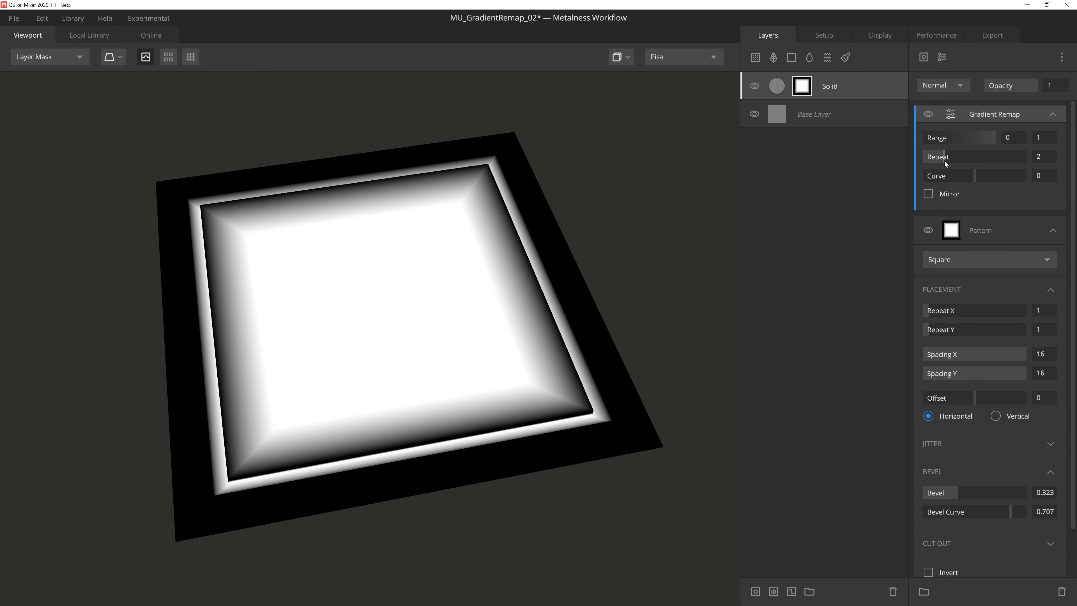
pyautogui.moveTo(541, 293)
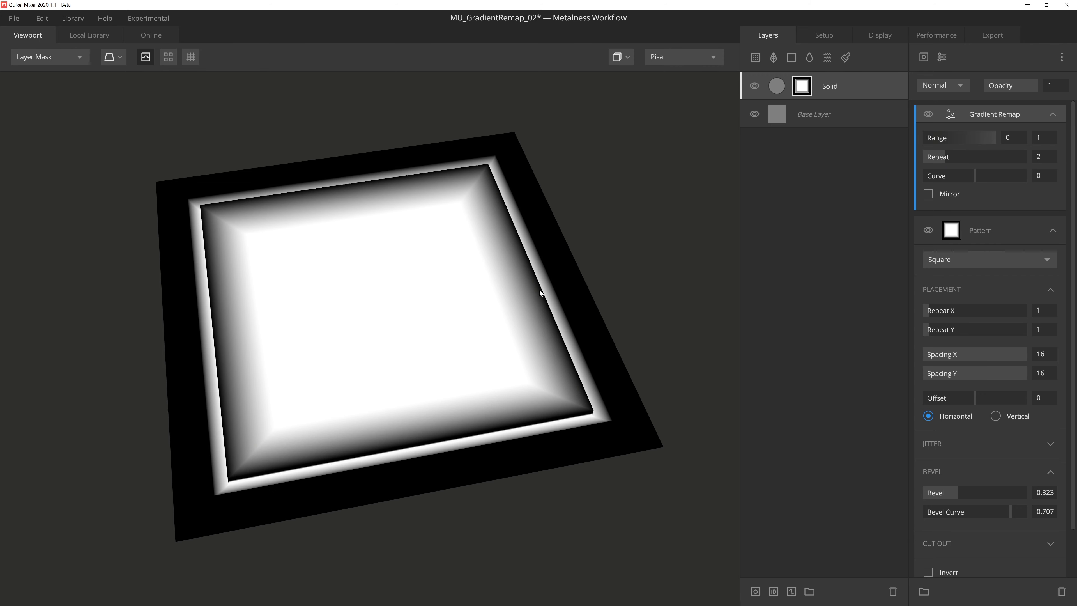
pyautogui.moveTo(538, 288)
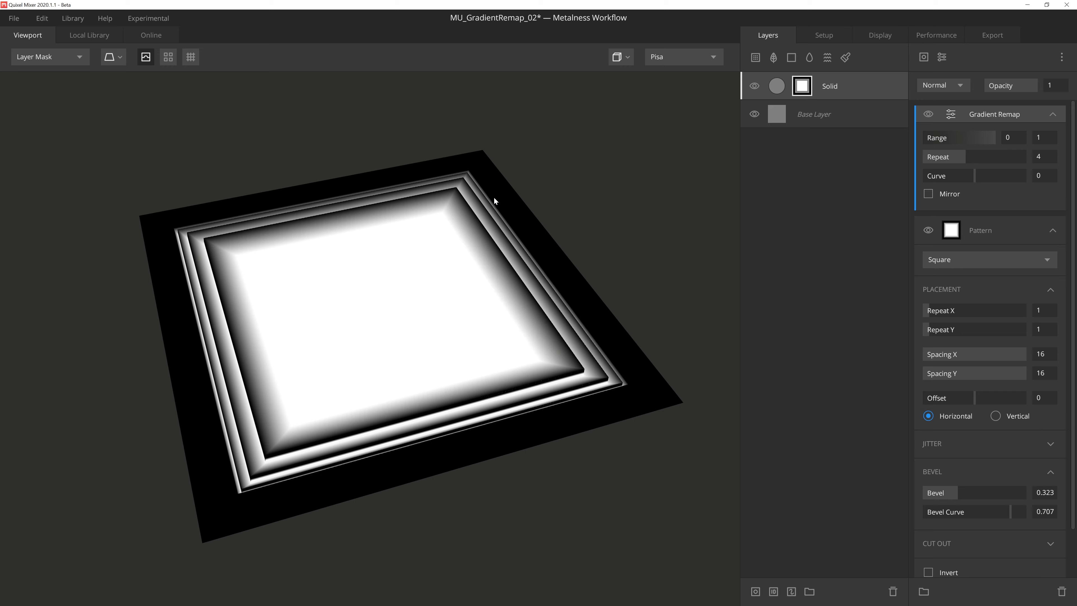
pyautogui.click(50, 56)
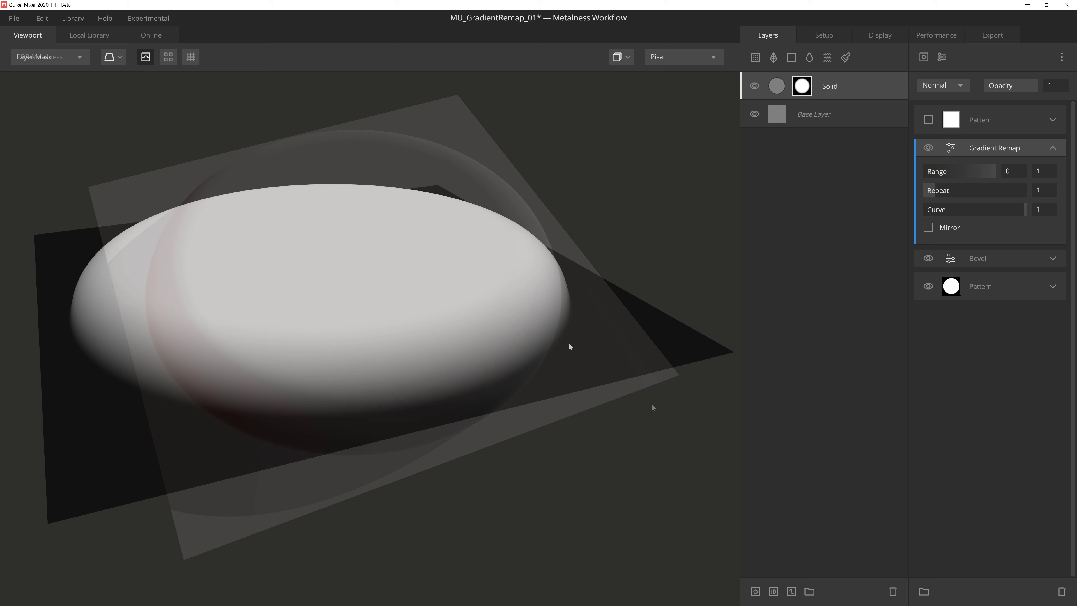
# Mirror the dome's Gradient Remap into a ring and lower the Range upper slider to about 0.409
pyautogui.click(48, 56)
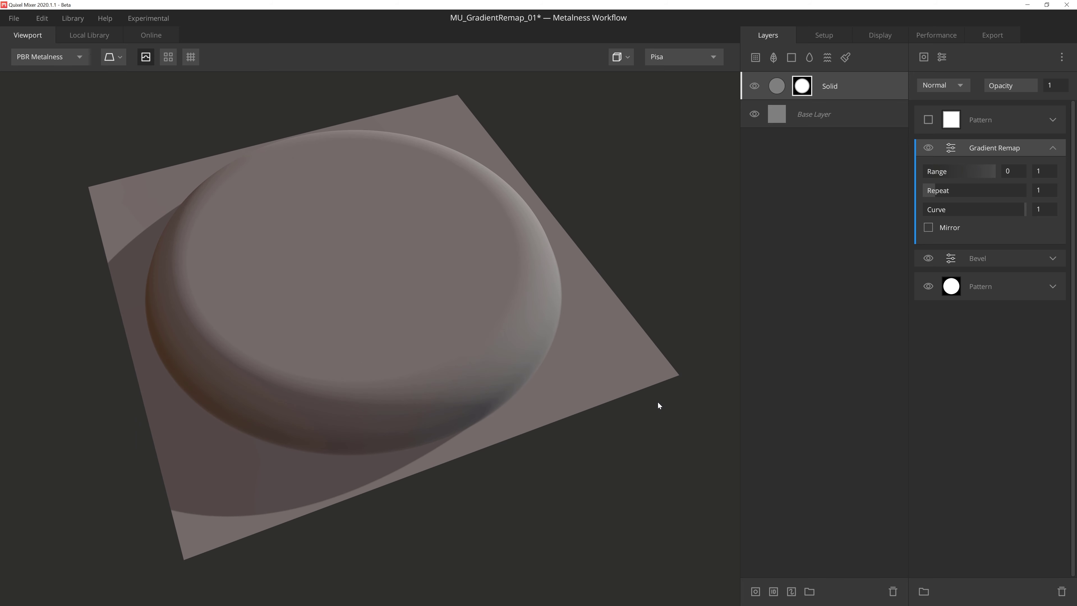
pyautogui.moveTo(493, 257)
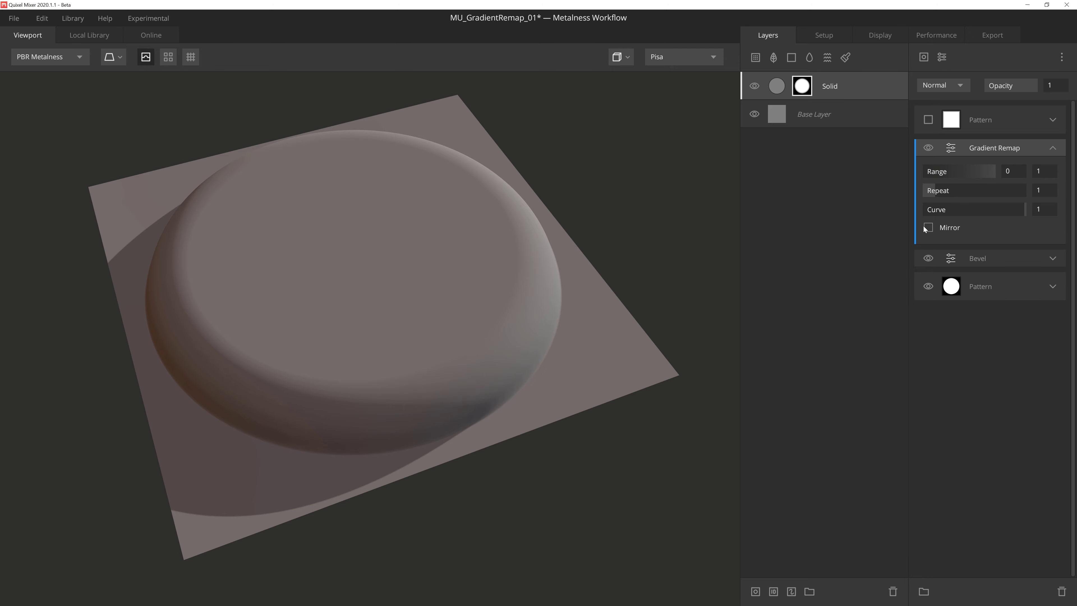
pyautogui.click(927, 227)
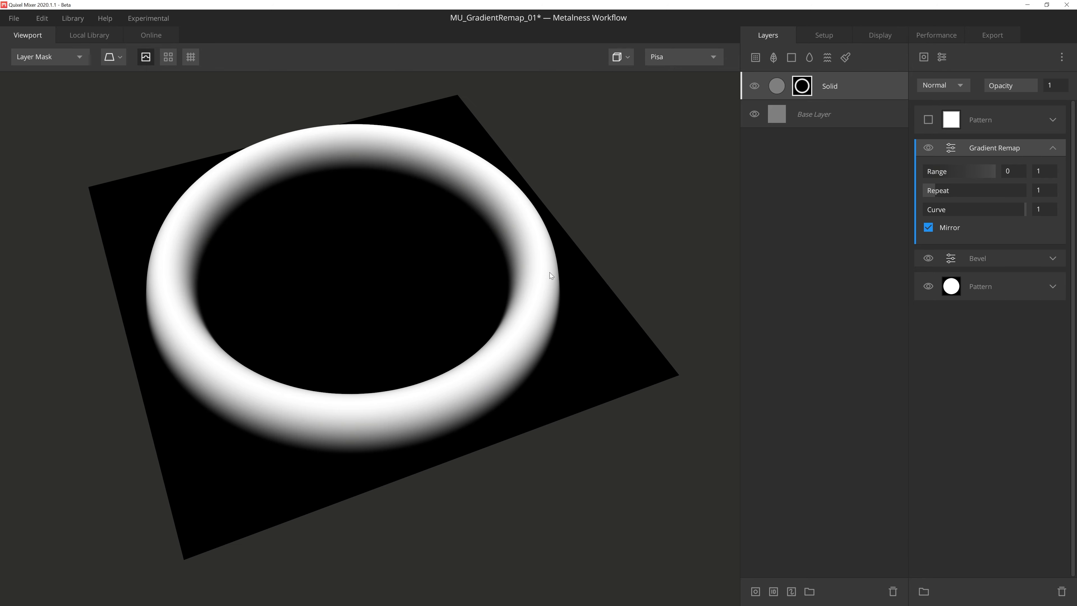
pyautogui.click(928, 227)
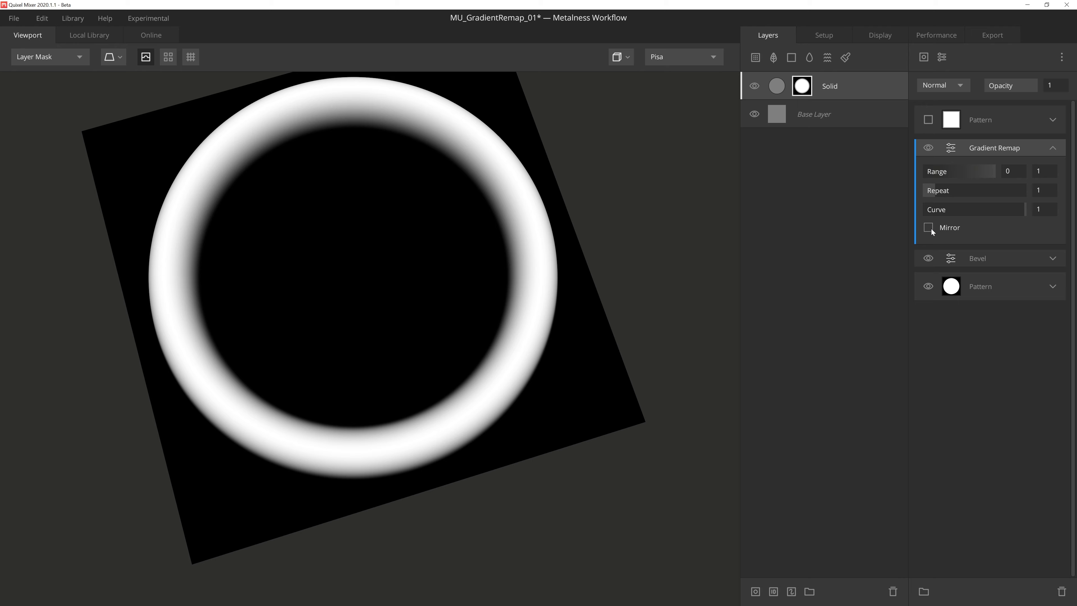
pyautogui.click(927, 227)
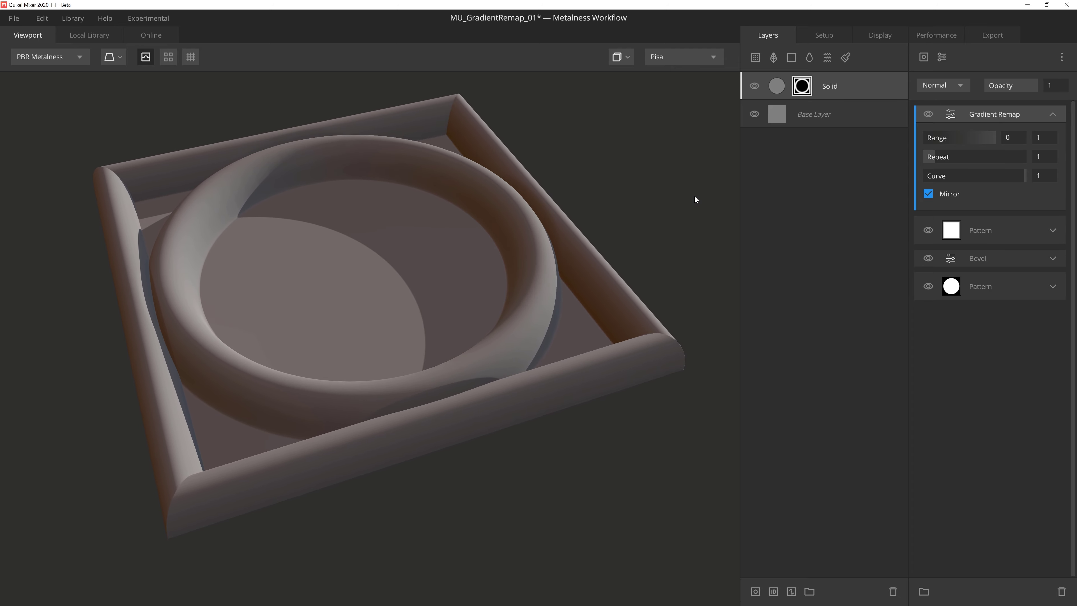
pyautogui.moveTo(1036, 122)
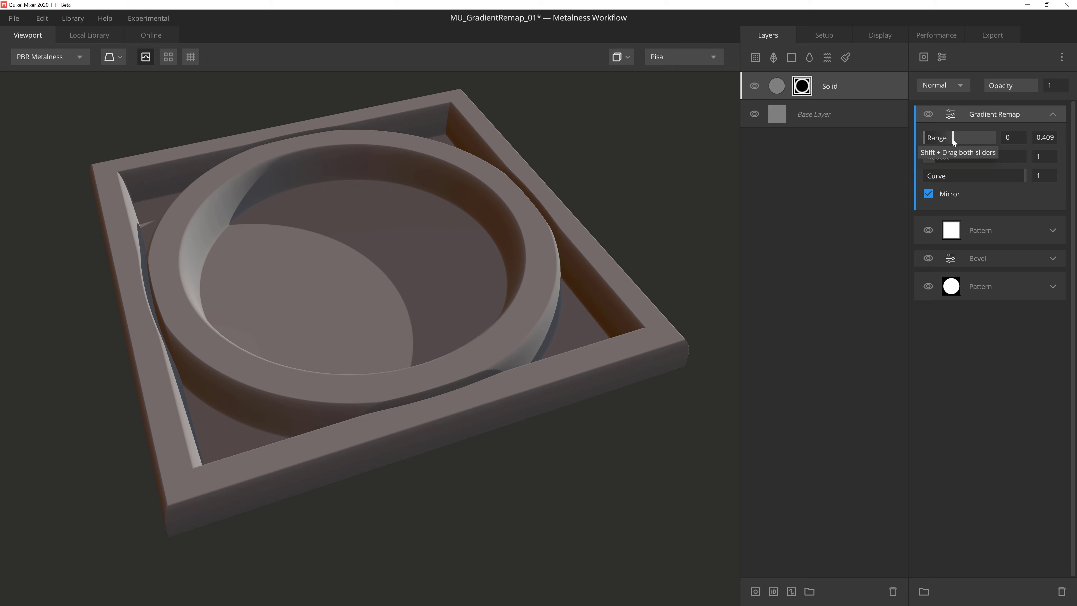
pyautogui.moveTo(976, 137); pyautogui.dragTo(985, 136)
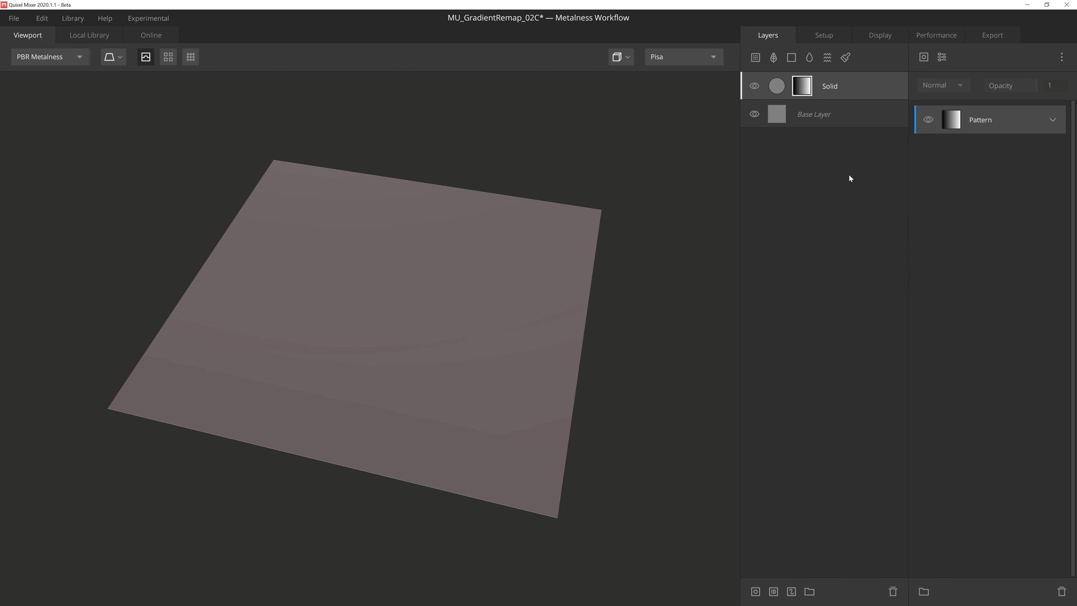
# Add a mirrored Gradient Remap to the gradient mask, duplicate it, and blend the Solid layer as Overlay
pyautogui.click(942, 58)
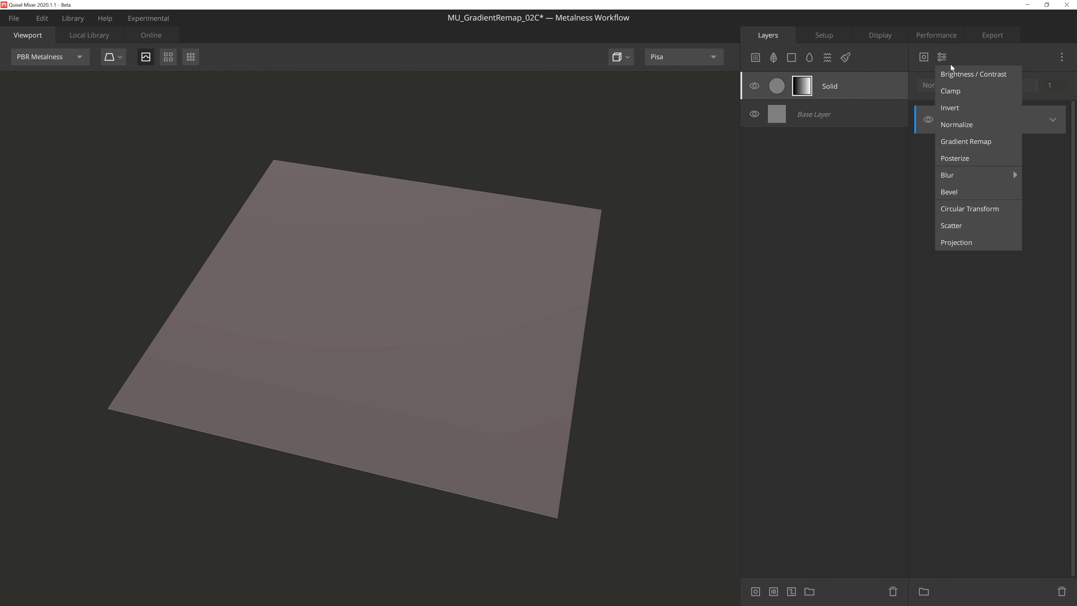
pyautogui.click(966, 141)
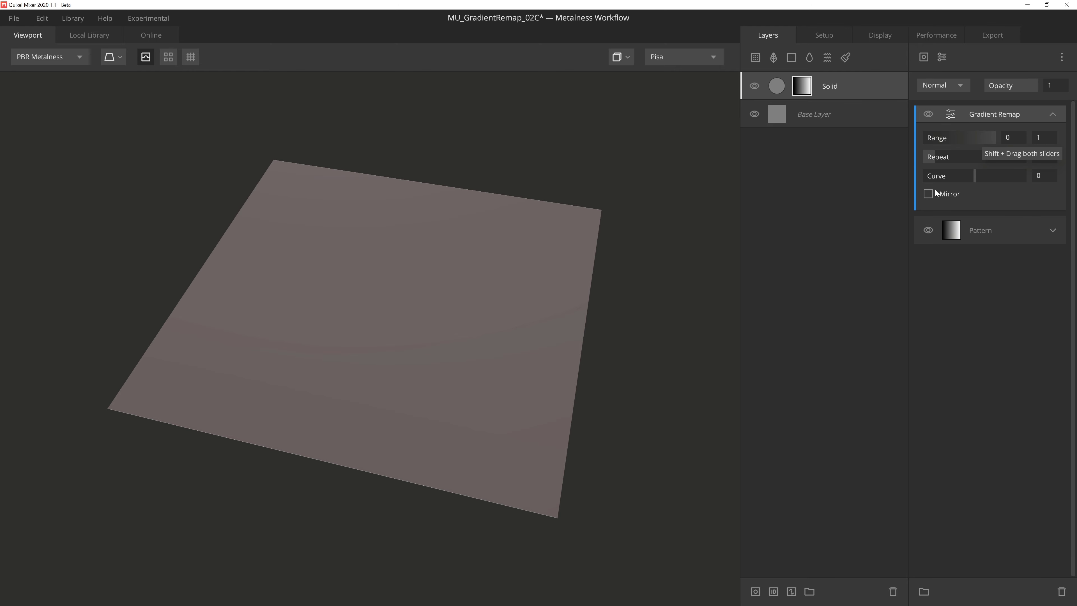
pyautogui.click(930, 193)
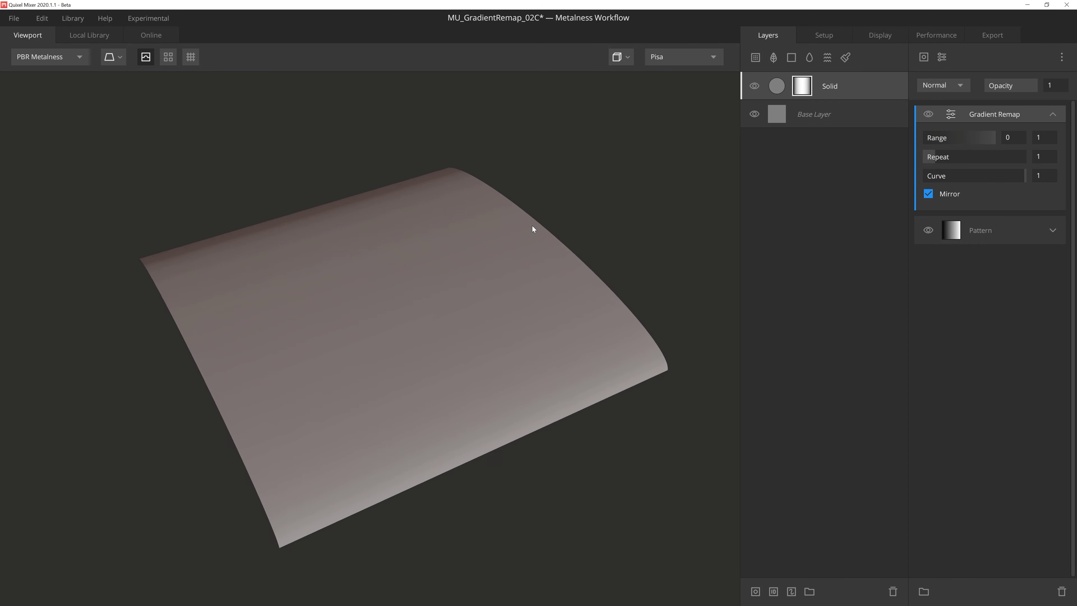
pyautogui.rightClick(994, 114)
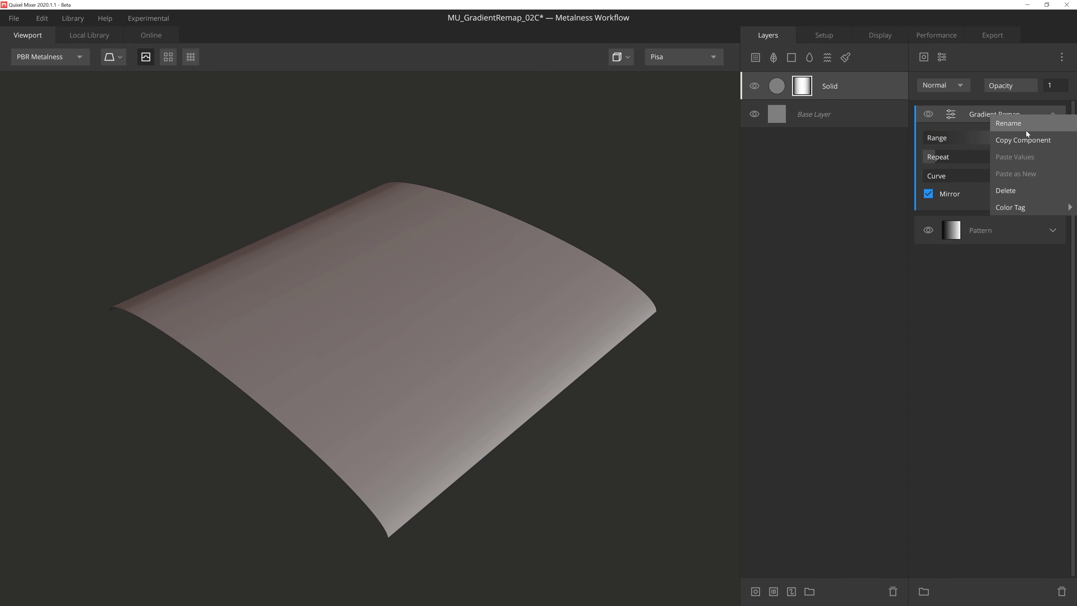
pyautogui.click(941, 85)
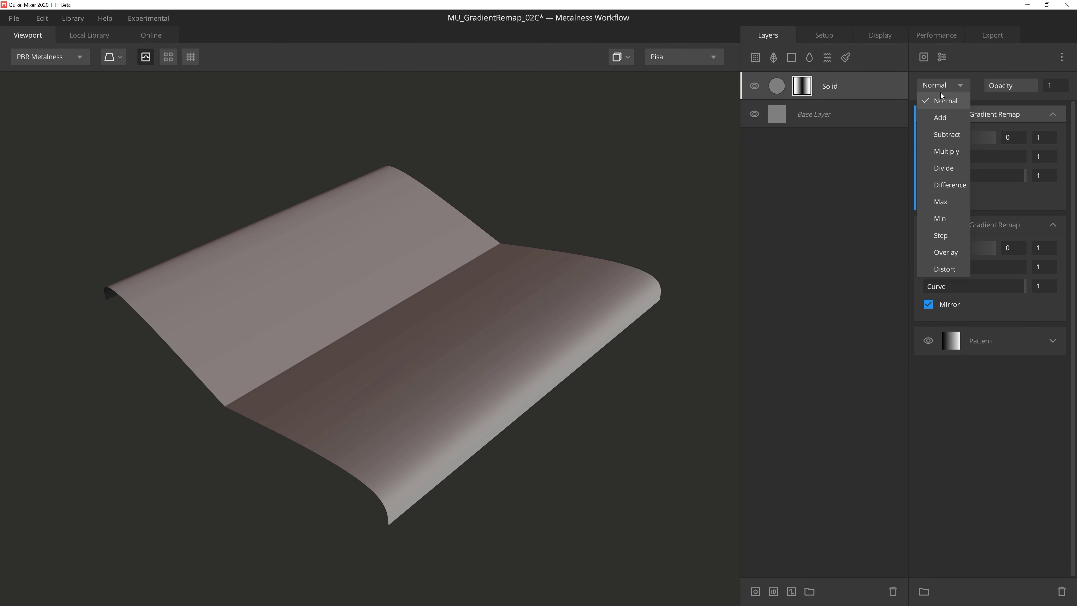
pyautogui.click(945, 252)
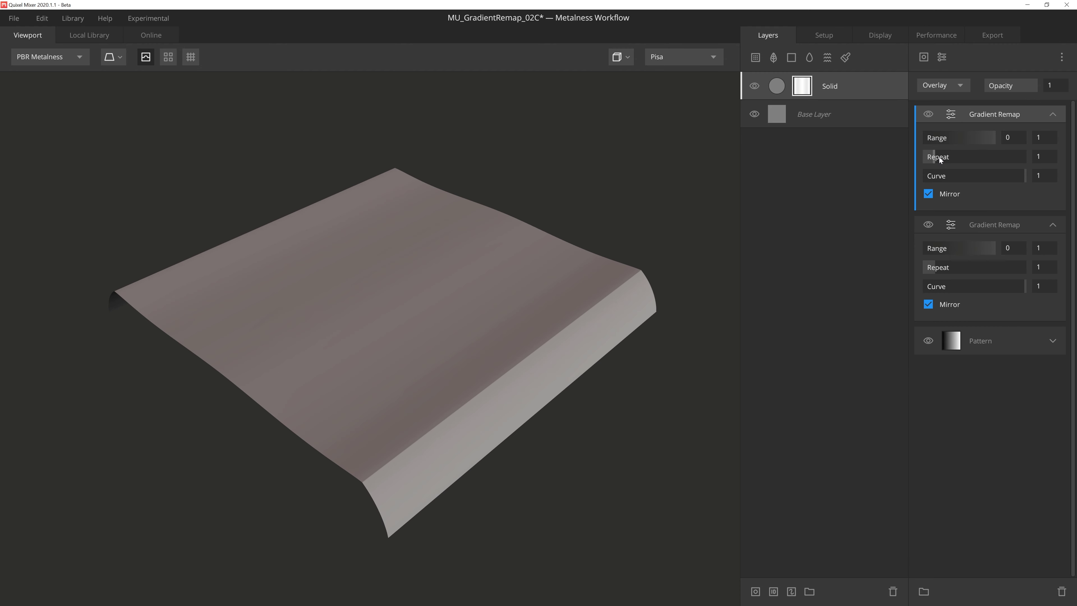